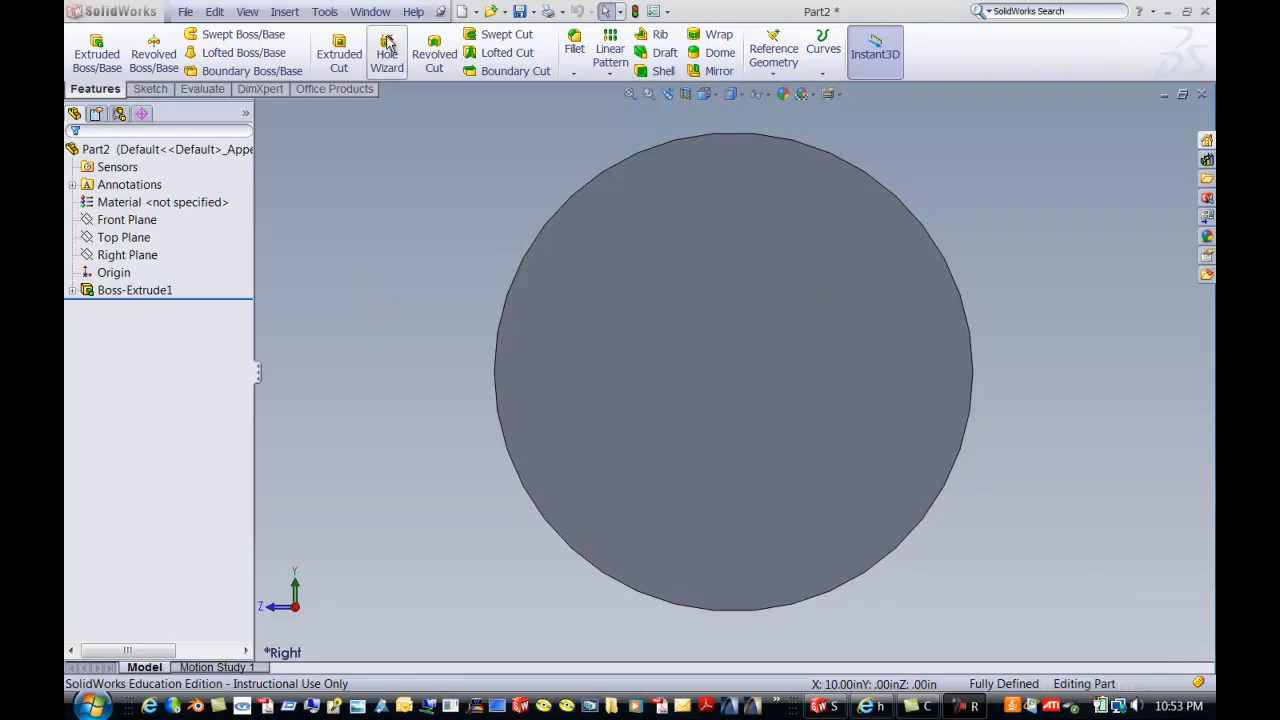
Define an Ansi Metric M12x1.5 tapped blind hole with the Hole Wizard
left_click(388, 50)
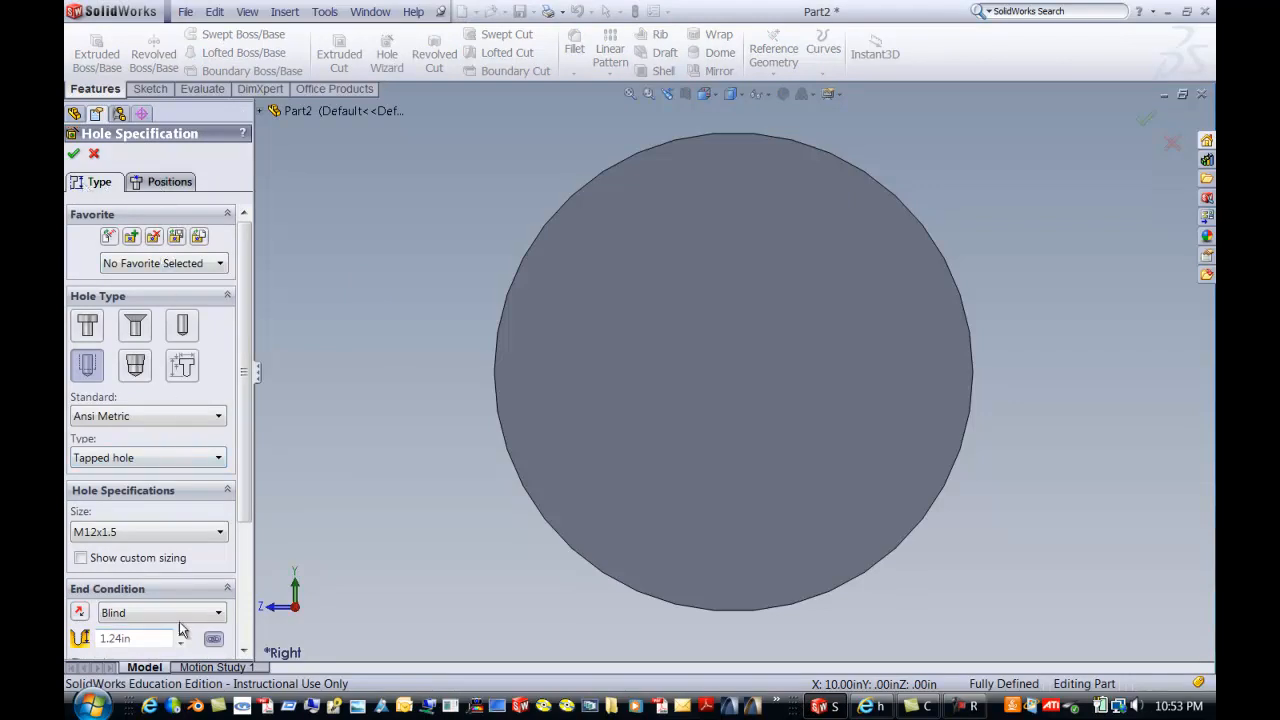
scroll("down", 3)
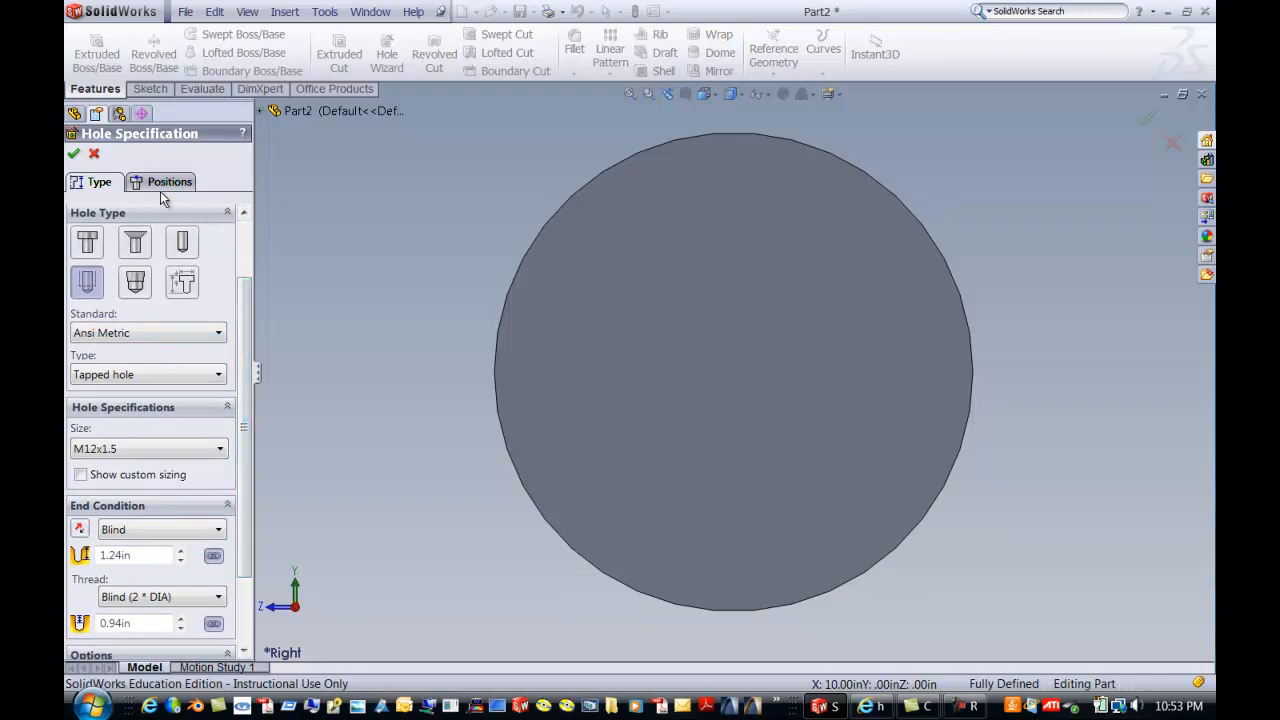
left_click(168, 180)
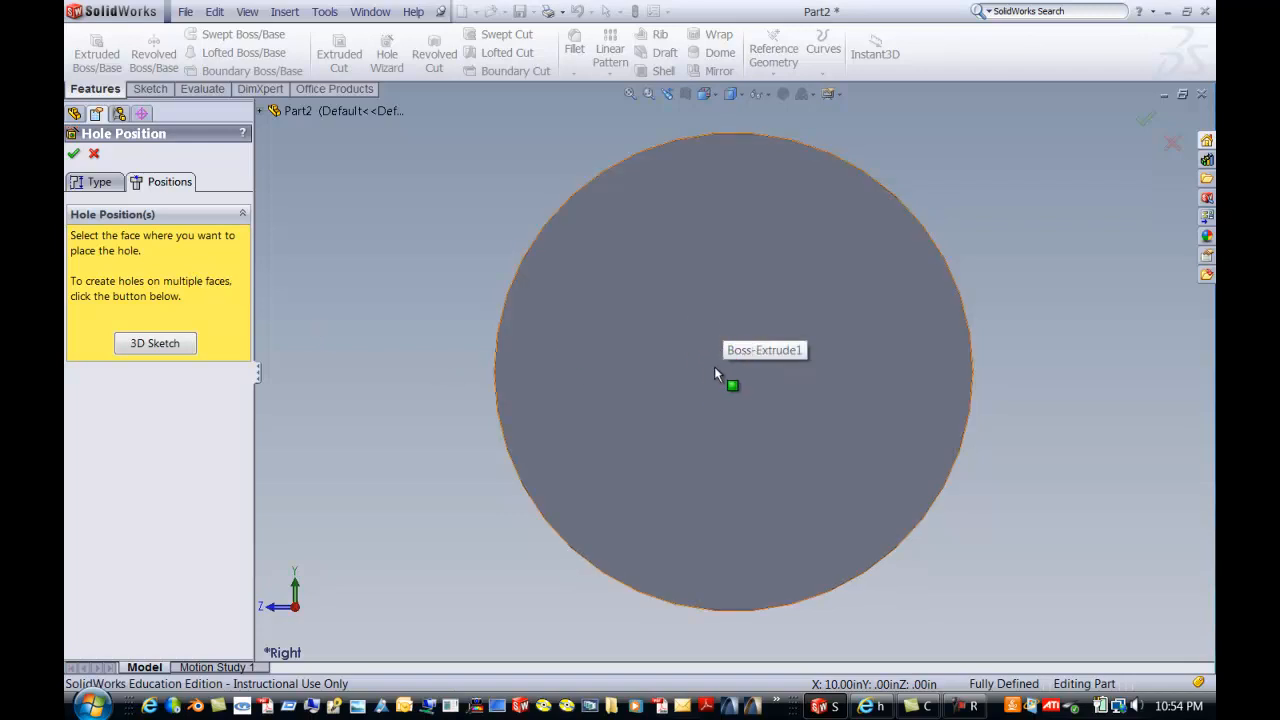
Drop the hole point on the round front face of Boss-Extrude1 near its centre
left_click(732, 384)
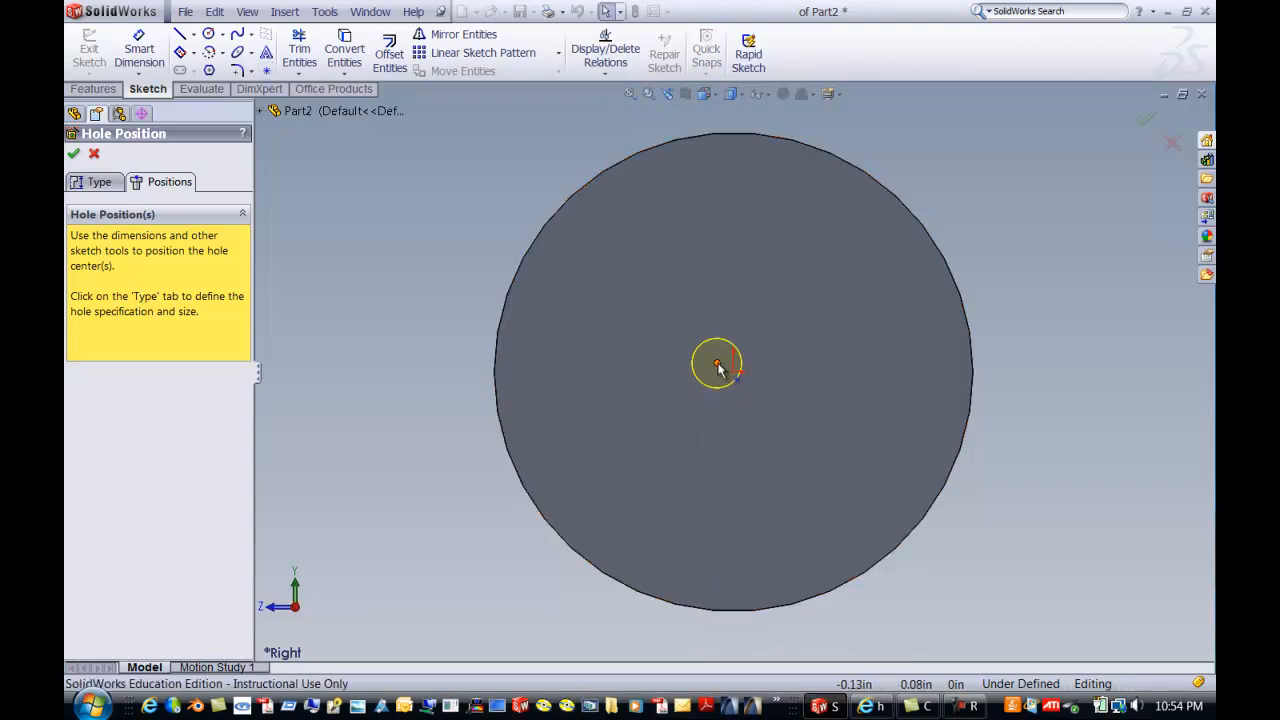
Snap the hole centre coincident to the origin so the position is fully defined
left_click(732, 368)
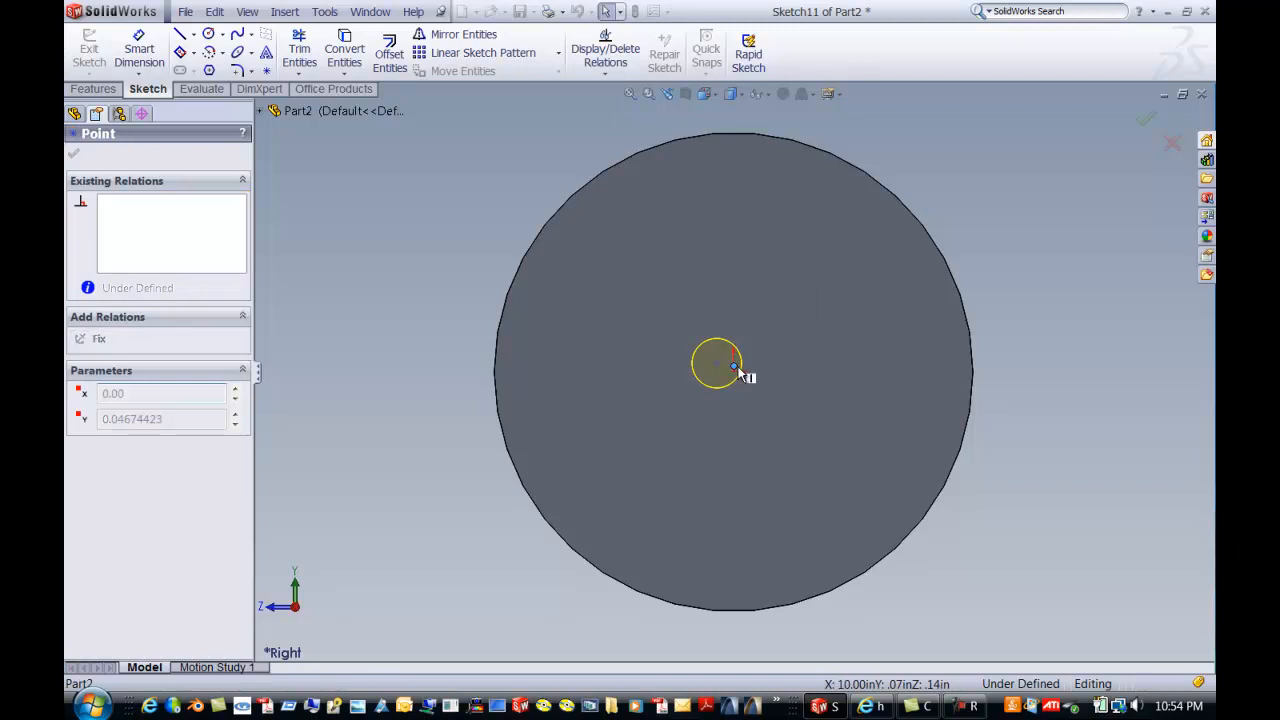
left_click_drag(716, 364, 732, 372)
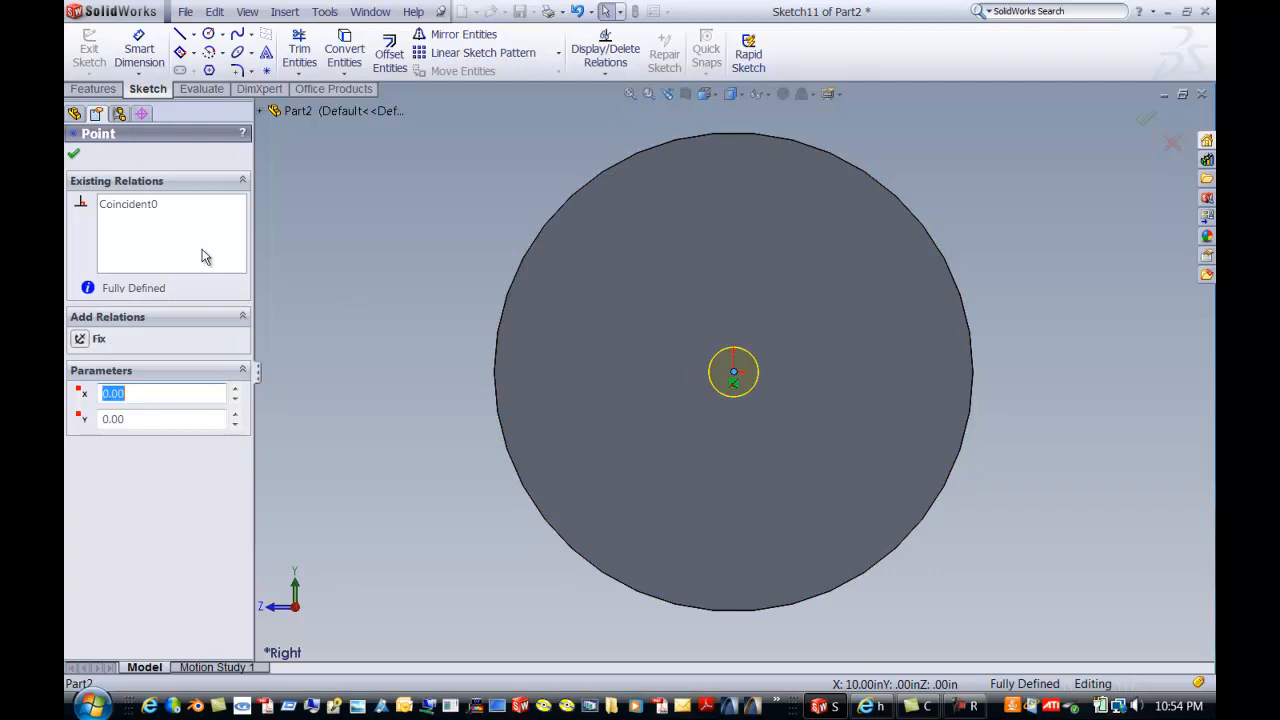
mouse_move(212, 224)
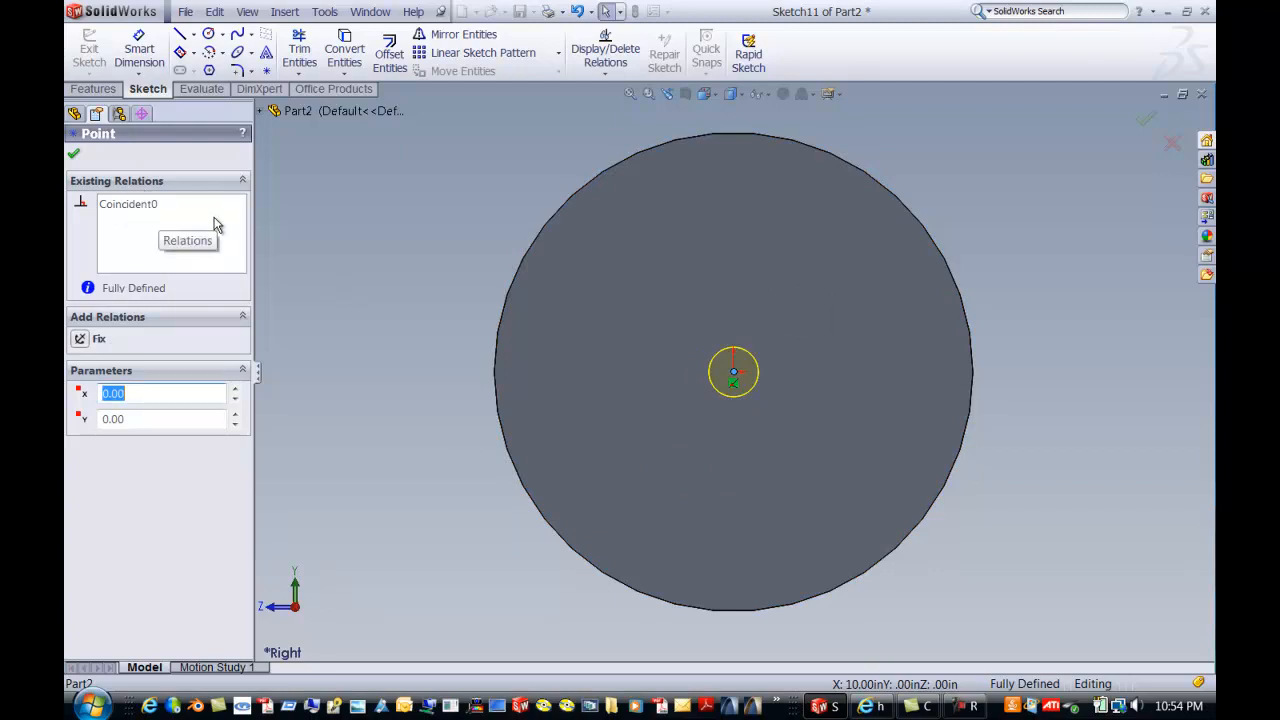